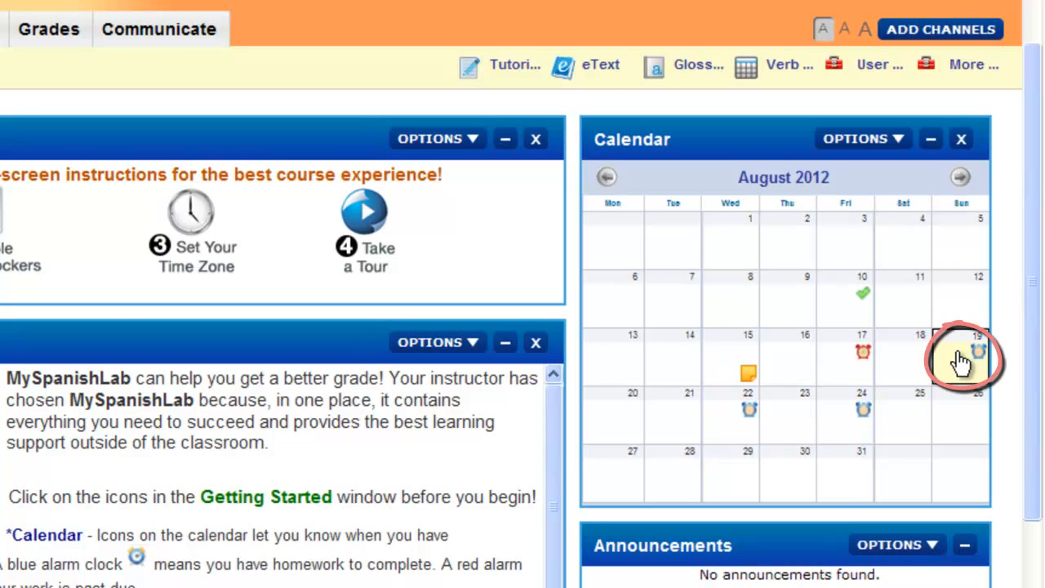
Step: View the August 19 assignments, return home, and reopen the Assignments course calendar
{"action": "left_click", "coordinate": [980, 346]}
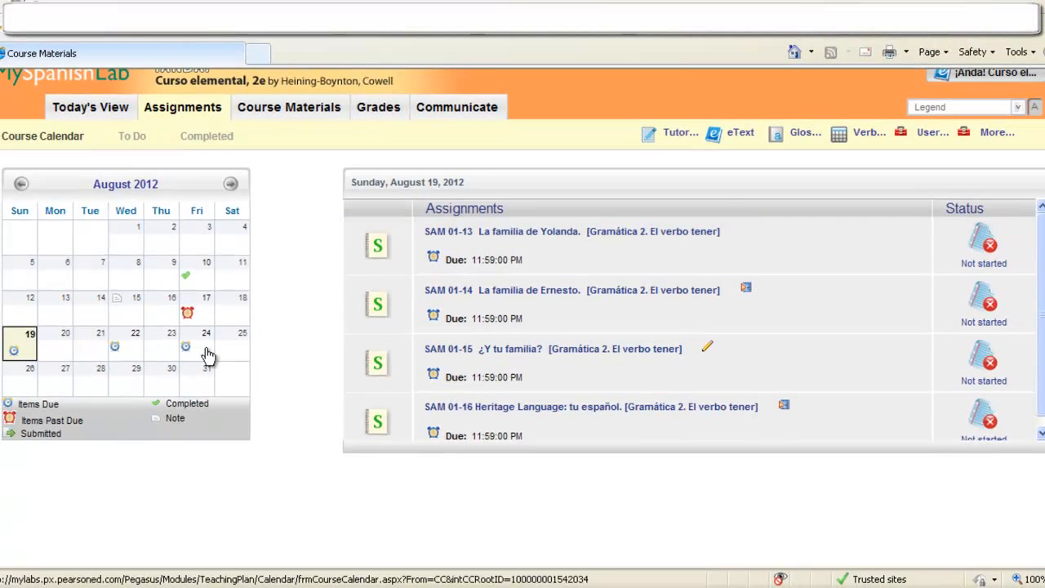
{"action": "mouse_move", "coordinate": [202, 355]}
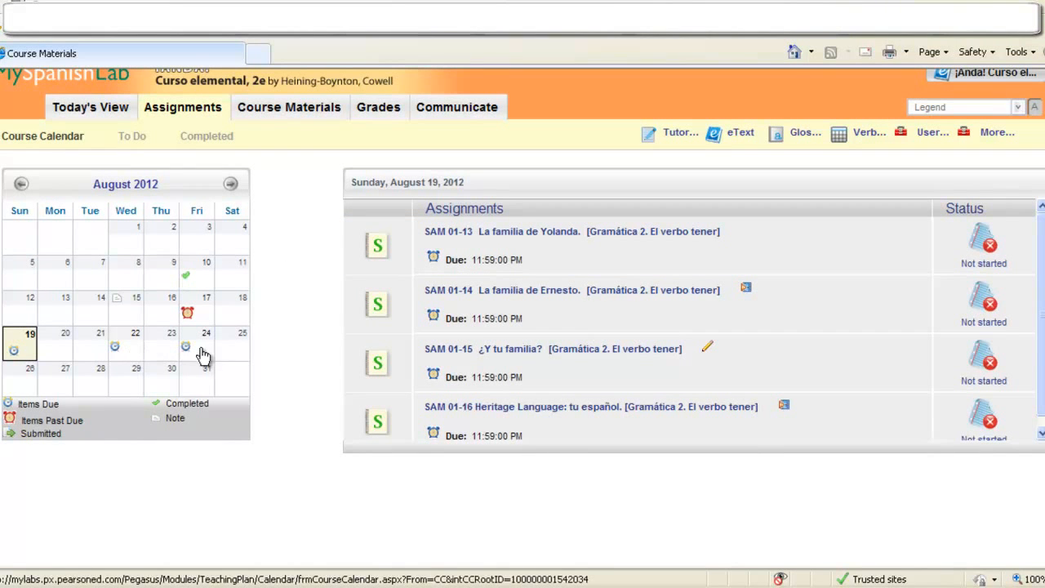
{"action": "left_click", "coordinate": [89, 108]}
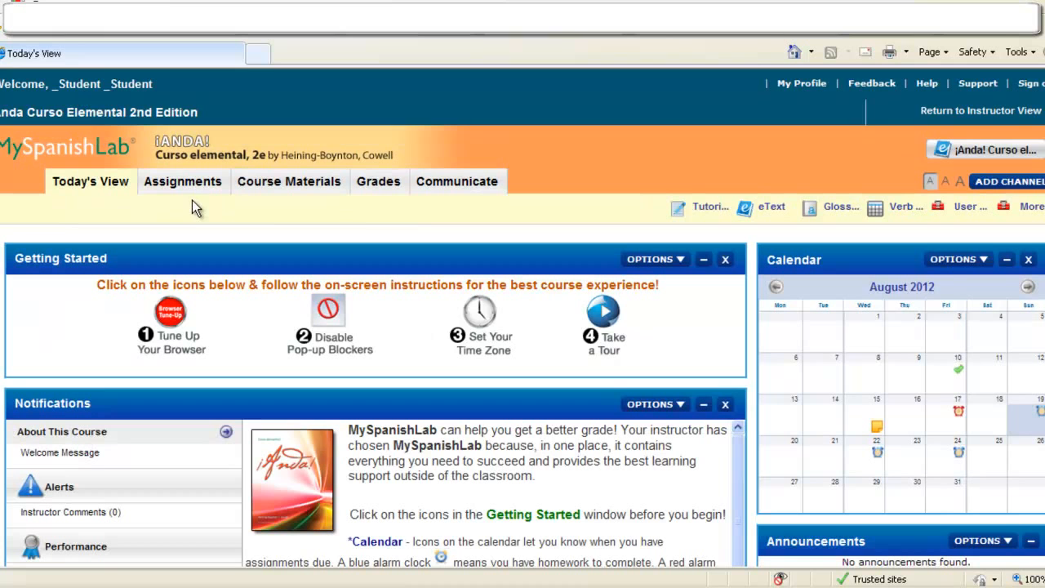
{"action": "left_click", "coordinate": [184, 180]}
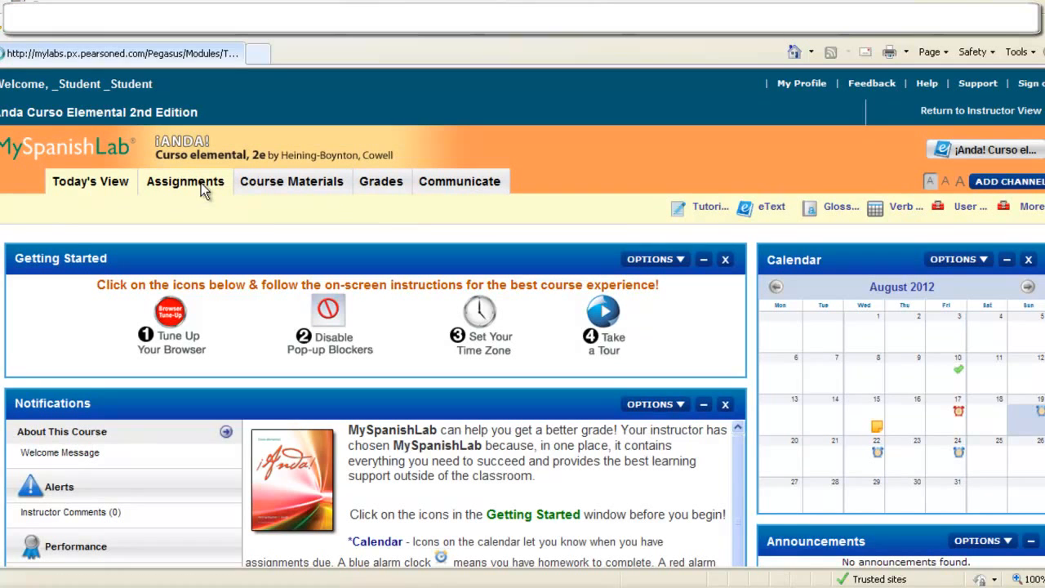
{"action": "left_click", "coordinate": [183, 180]}
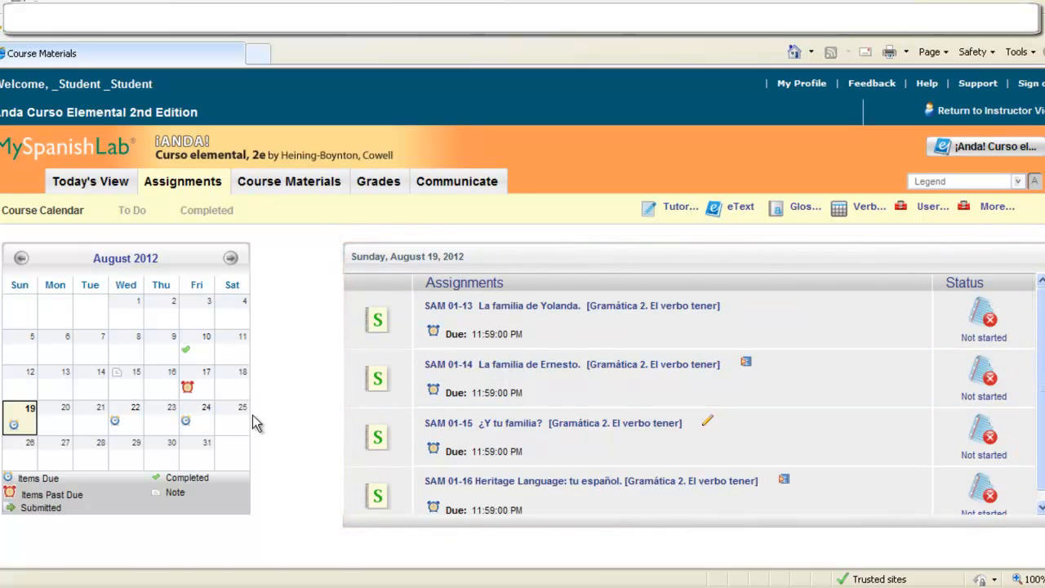
{"action": "mouse_move", "coordinate": [582, 336]}
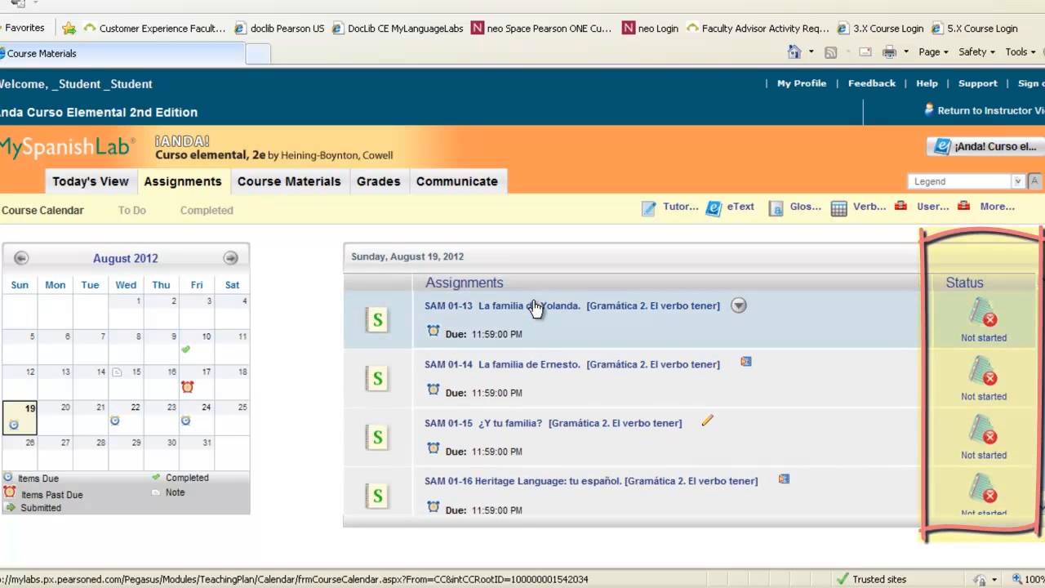
Step: Open SAM 01-13 'La familia de Yolanda' to see its 28.57% score and answer feedback
{"action": "left_click", "coordinate": [529, 305]}
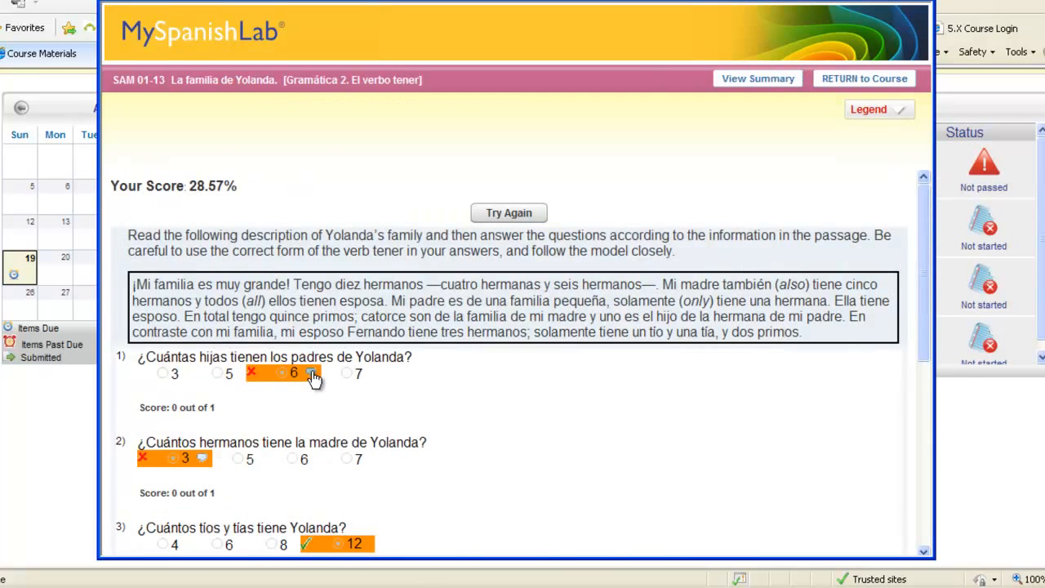
{"action": "mouse_move", "coordinate": [314, 372]}
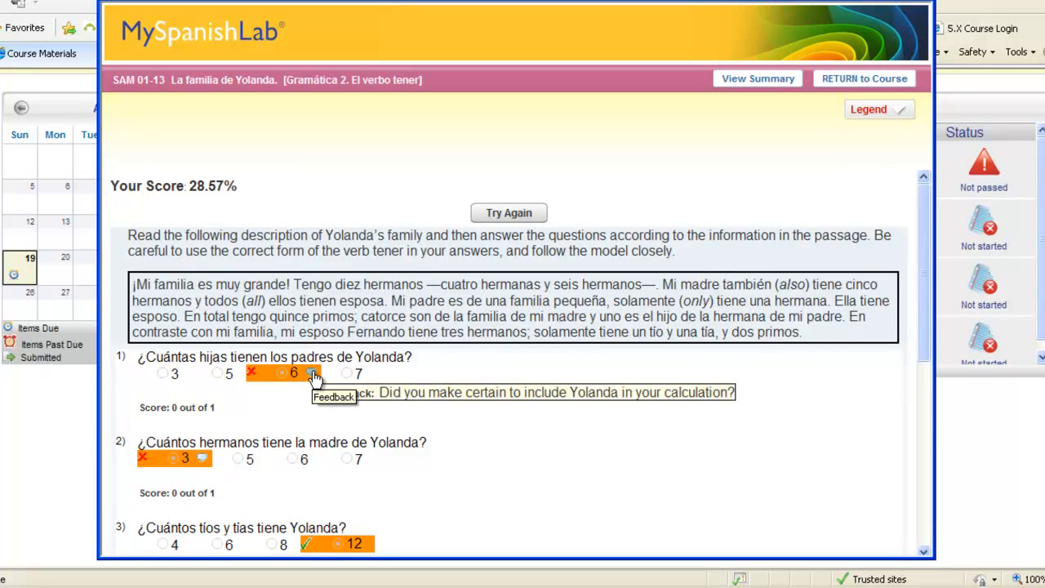
{"action": "mouse_move", "coordinate": [660, 425]}
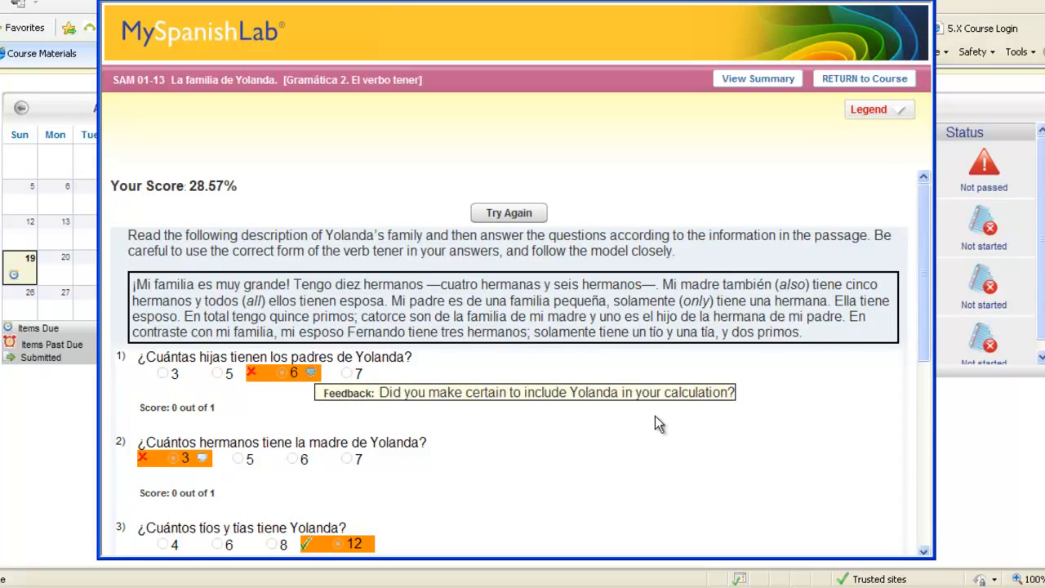
{"action": "mouse_move", "coordinate": [743, 412]}
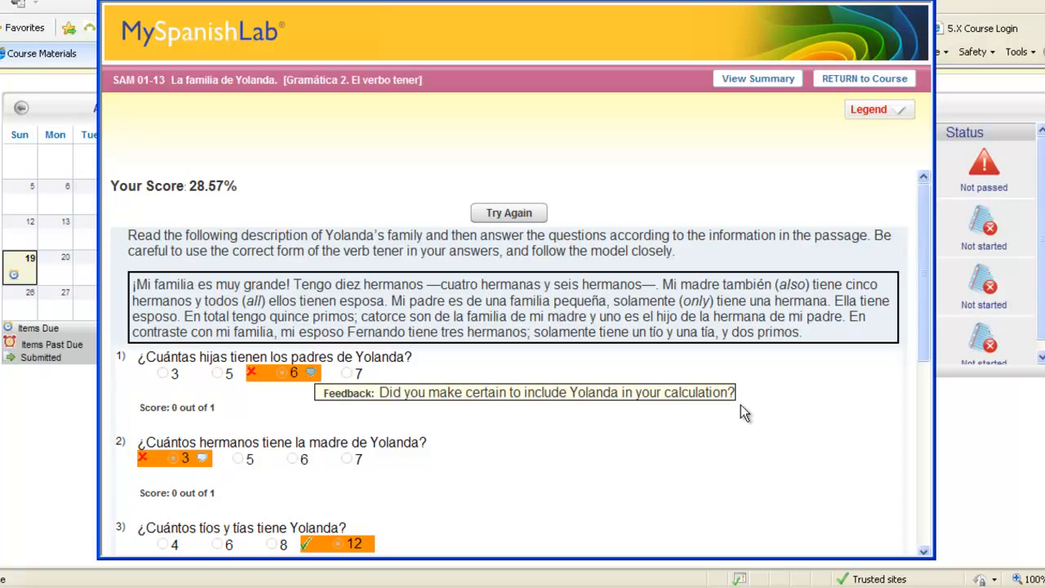
{"action": "mouse_move", "coordinate": [203, 457]}
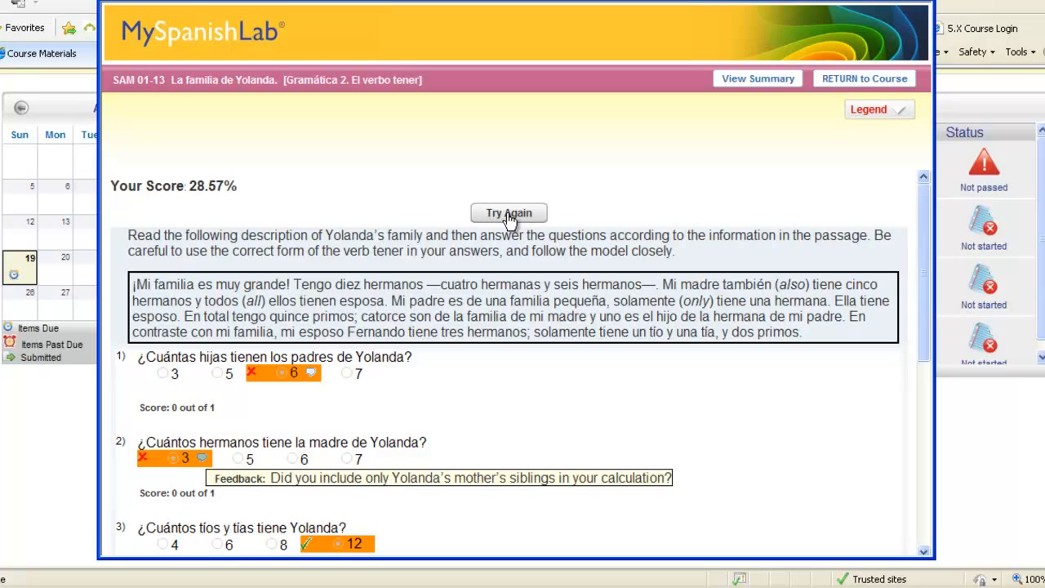
{"action": "mouse_move", "coordinate": [864, 78]}
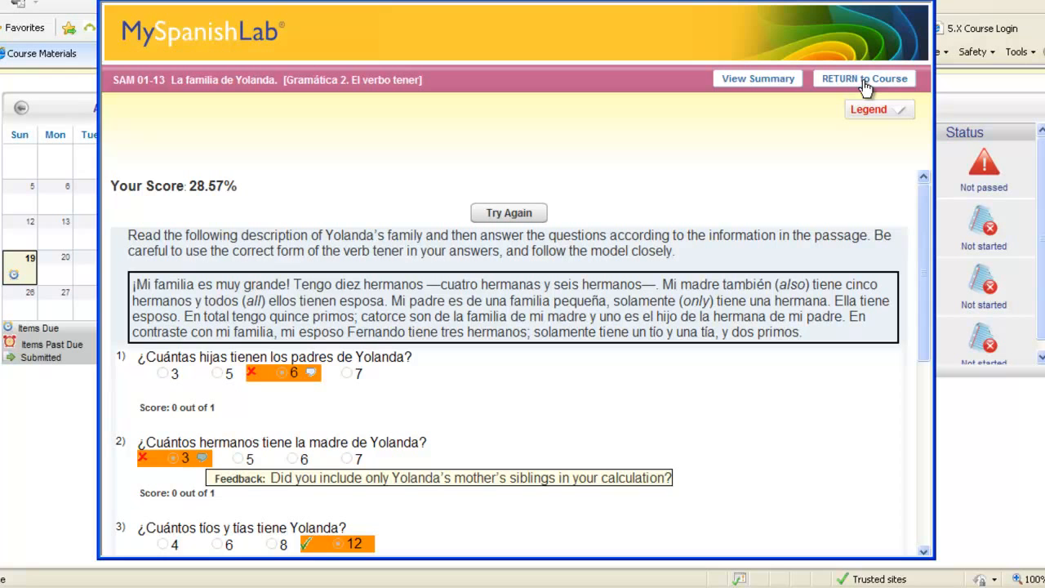
Step: Return to the course calendar, view the Yolanda assignment's options, and head to the To Do list
{"action": "left_click", "coordinate": [863, 78]}
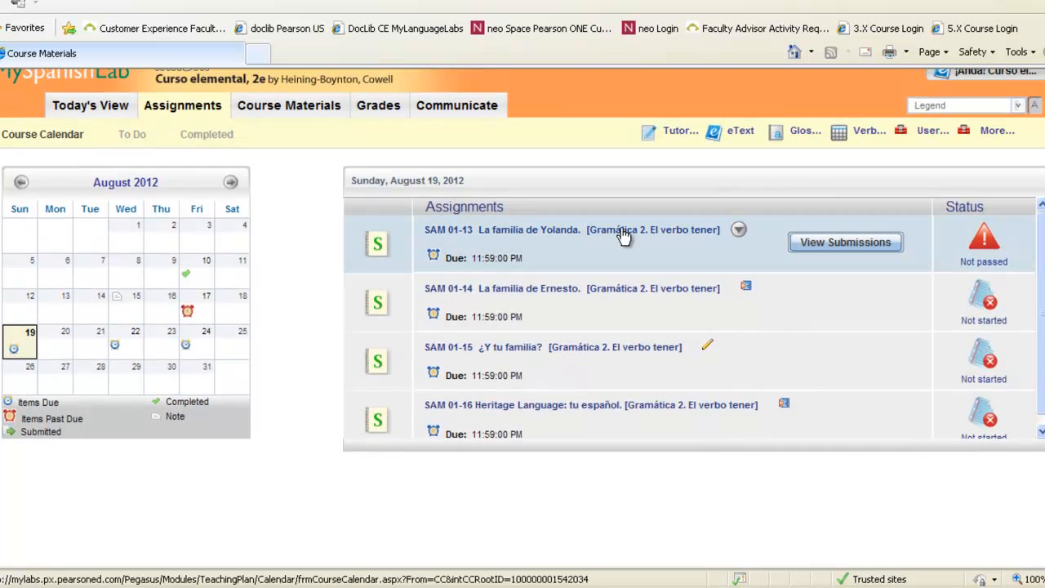
{"action": "mouse_move", "coordinate": [568, 235]}
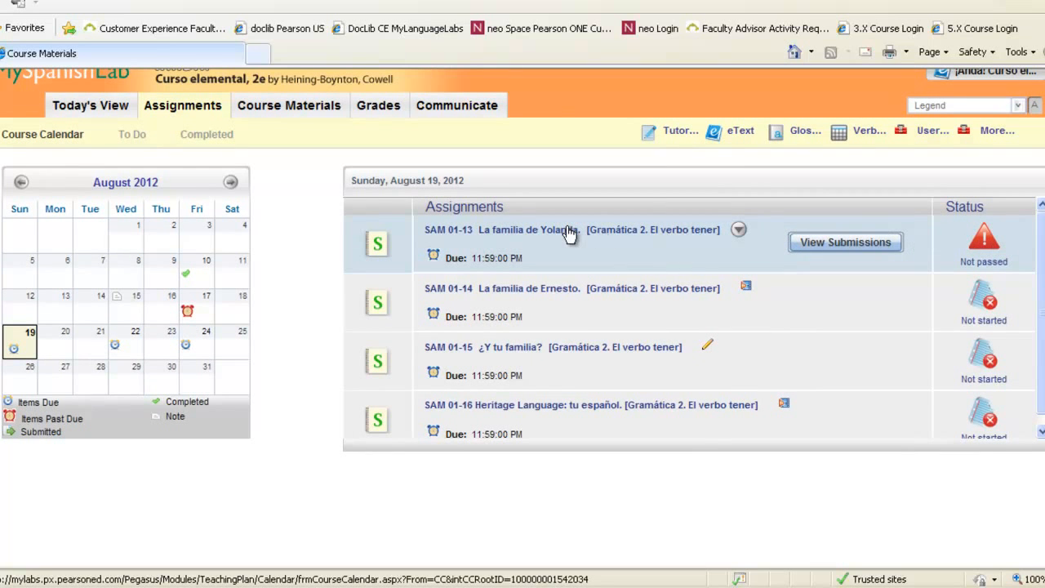
{"action": "left_click", "coordinate": [738, 229]}
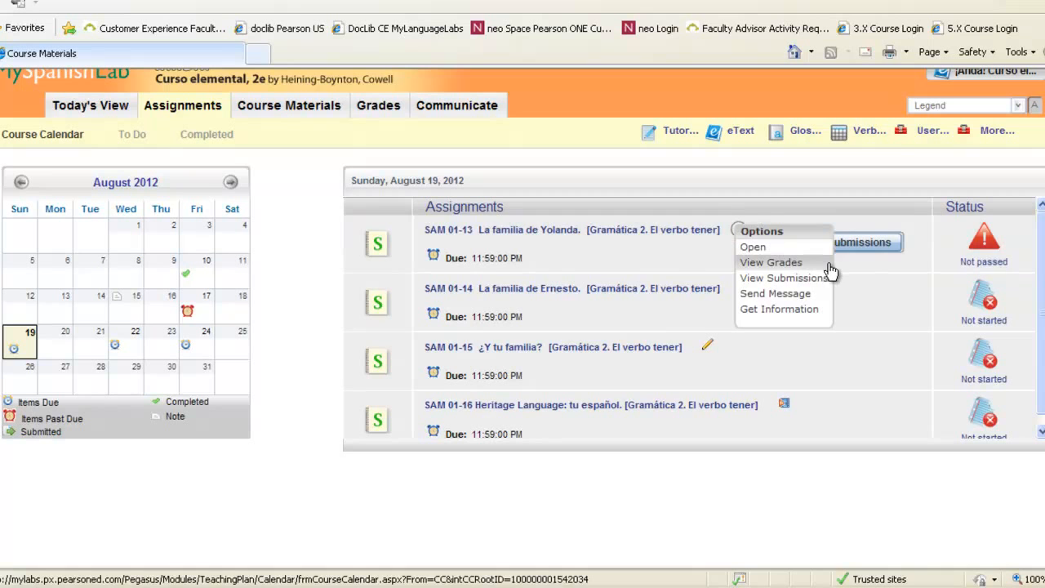
{"action": "mouse_move", "coordinate": [619, 183]}
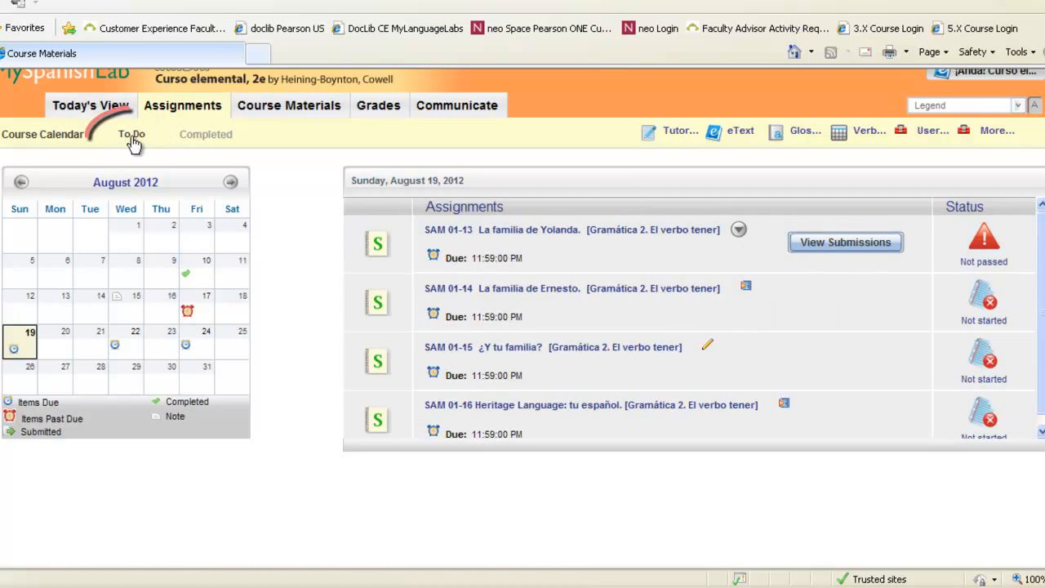
{"action": "left_click", "coordinate": [130, 134]}
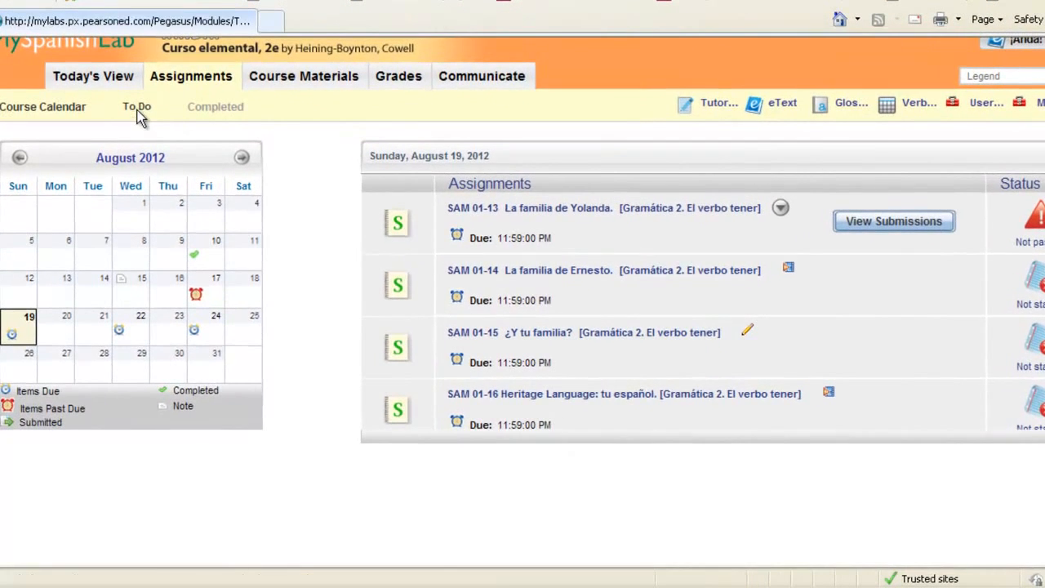
{"action": "left_click", "coordinate": [137, 106]}
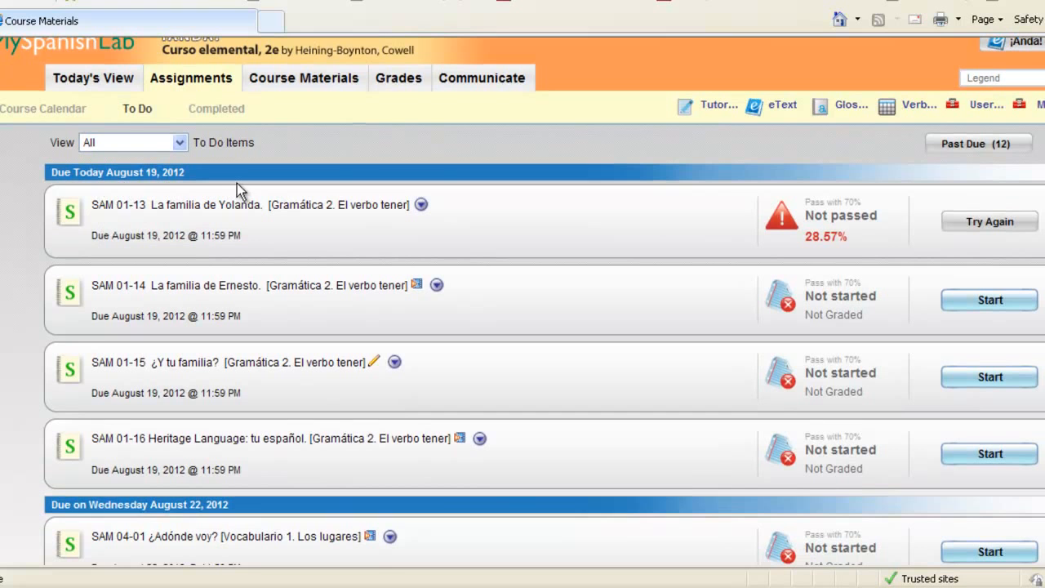
{"action": "mouse_move", "coordinate": [395, 144]}
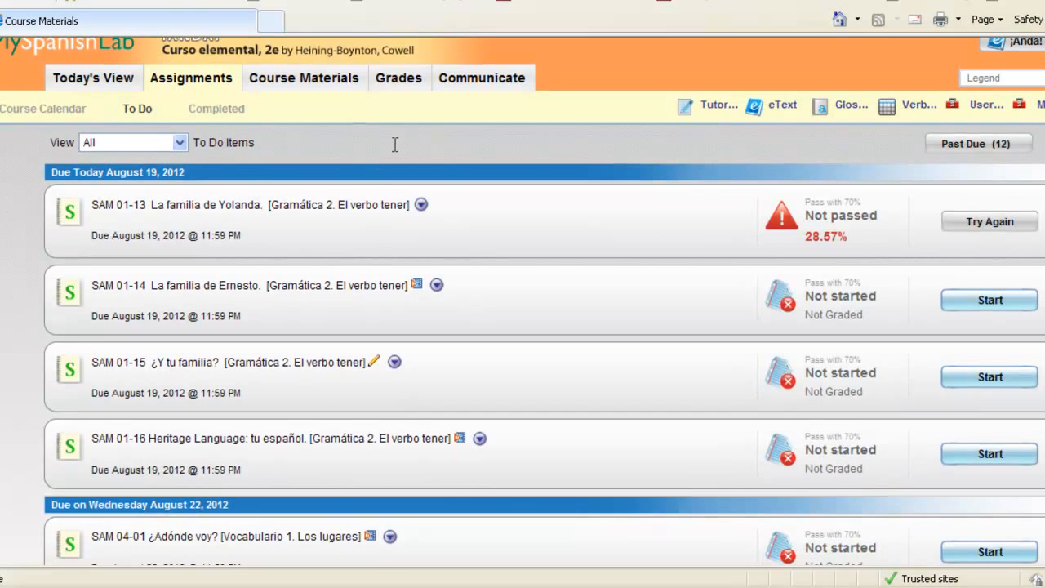
{"action": "mouse_move", "coordinate": [391, 149]}
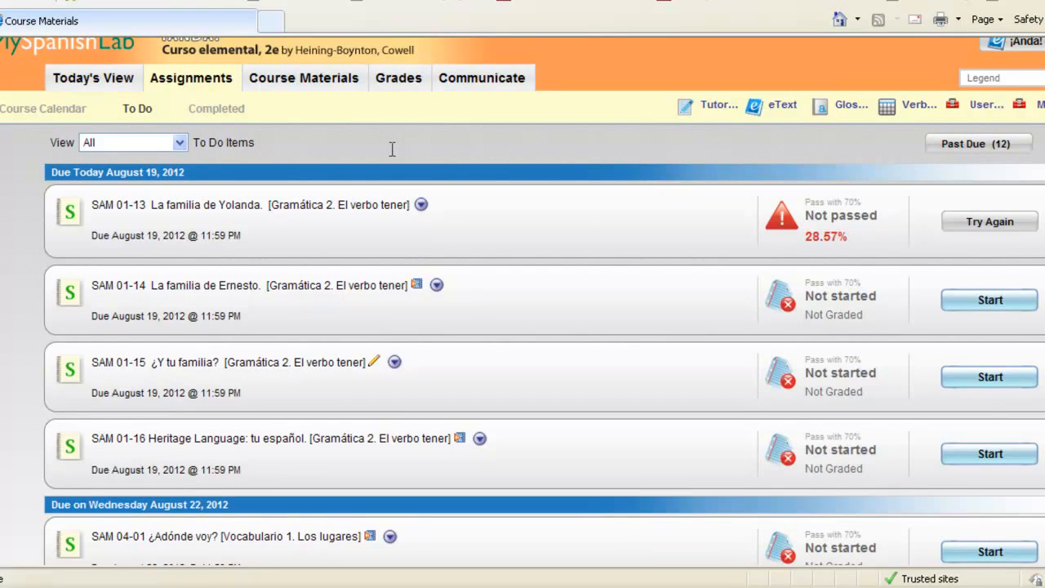
{"action": "mouse_move", "coordinate": [375, 178]}
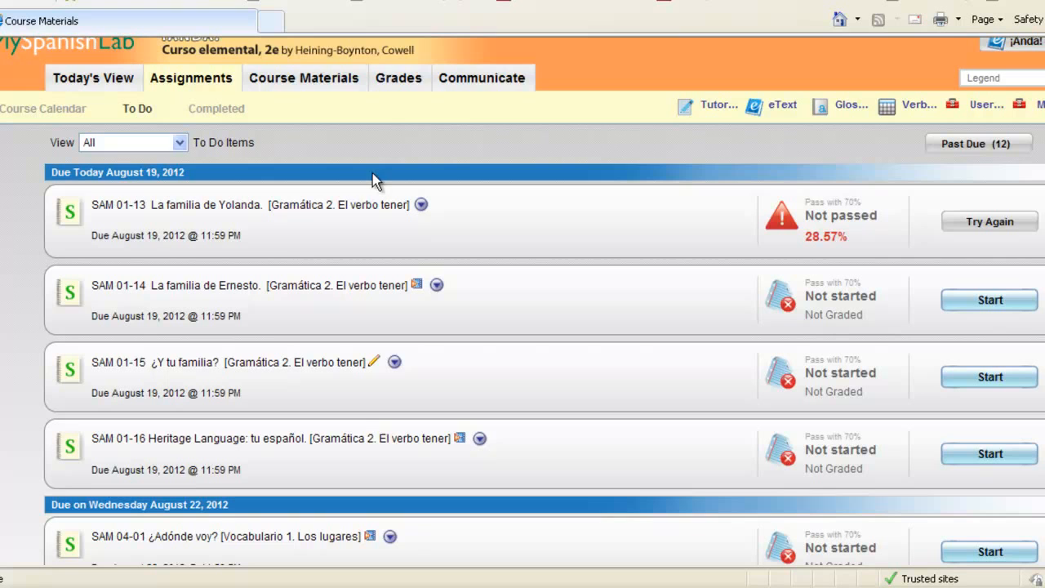
{"action": "mouse_move", "coordinate": [726, 316]}
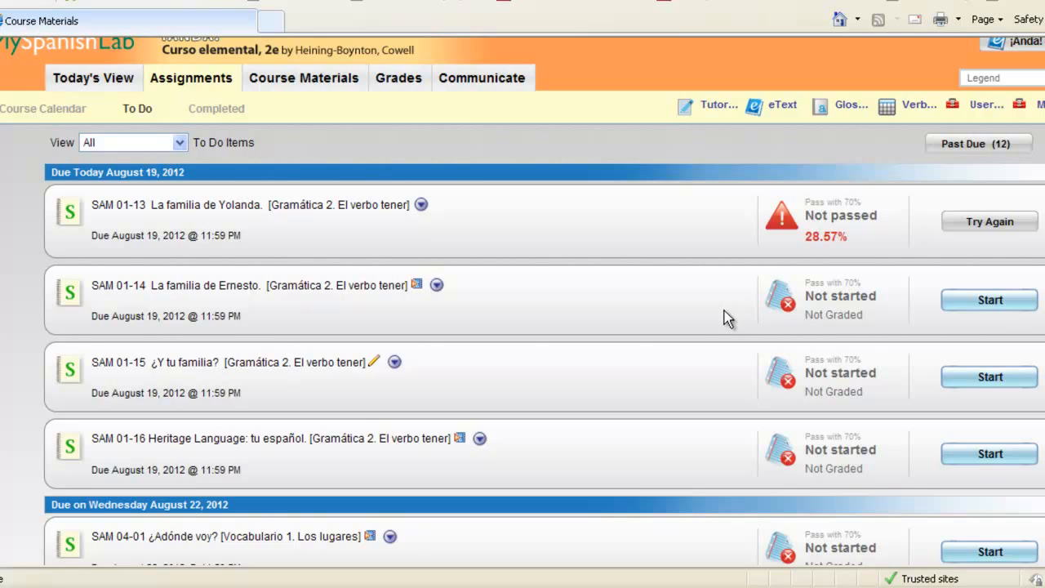
{"action": "mouse_move", "coordinate": [500, 303]}
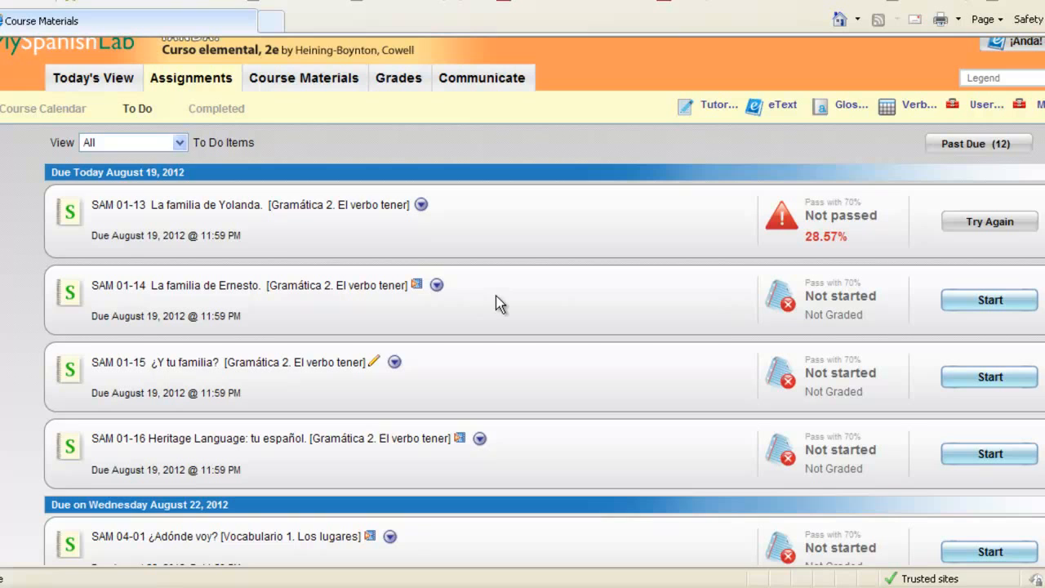
{"action": "mouse_move", "coordinate": [486, 312]}
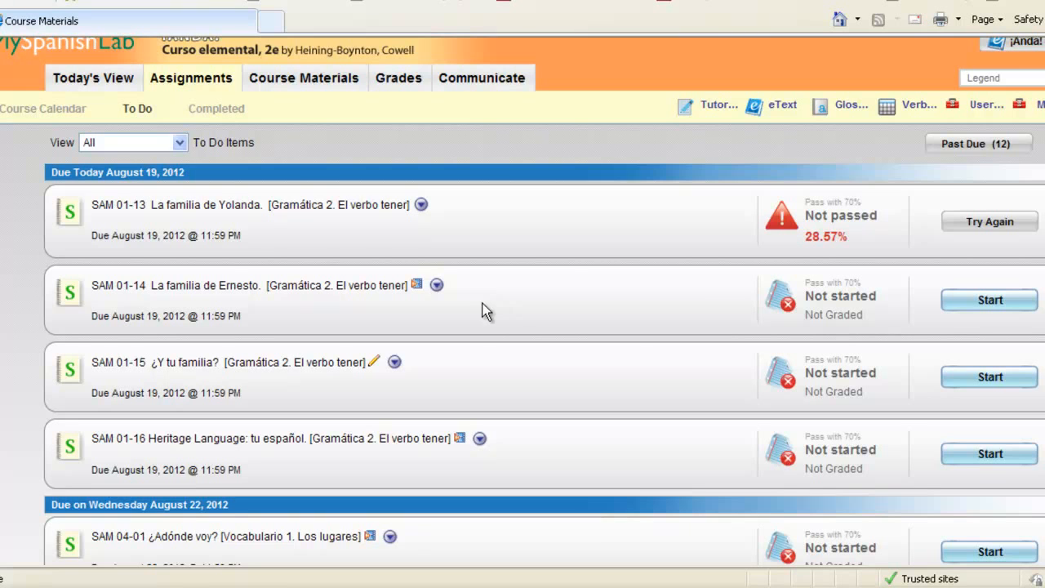
{"action": "mouse_move", "coordinate": [33, 115]}
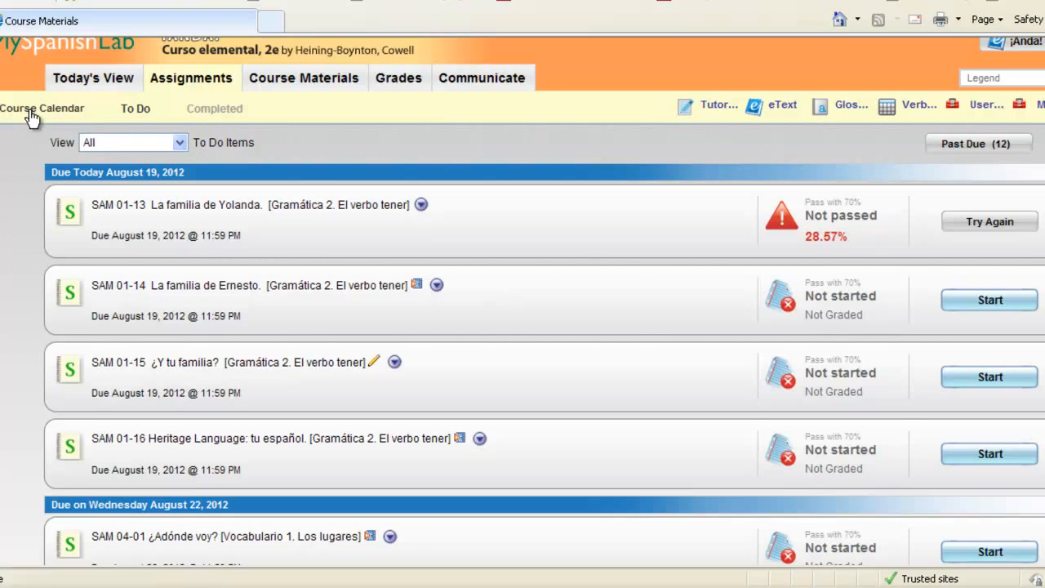
{"action": "mouse_move", "coordinate": [389, 130]}
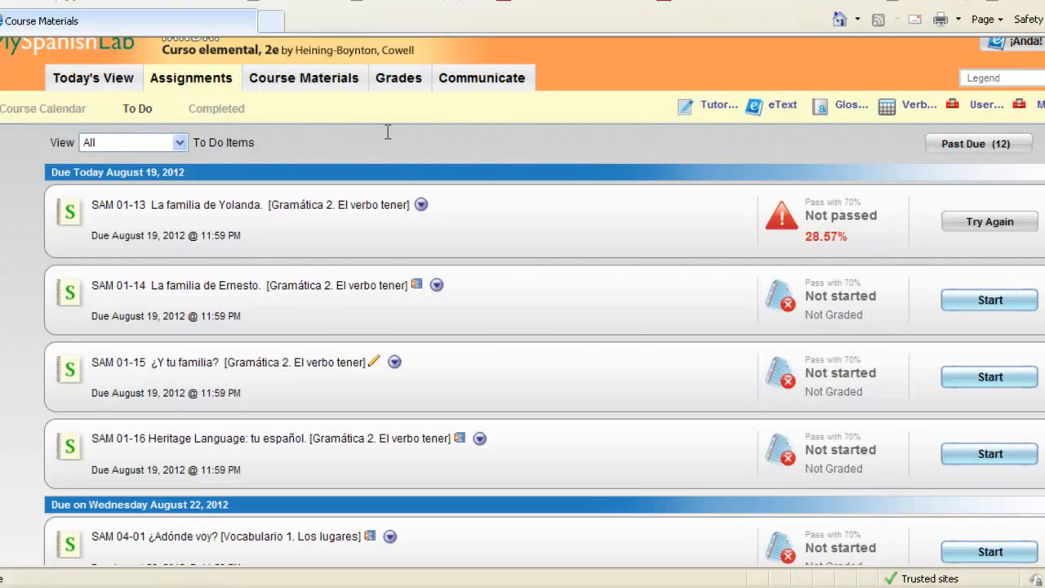
{"action": "mouse_move", "coordinate": [392, 124]}
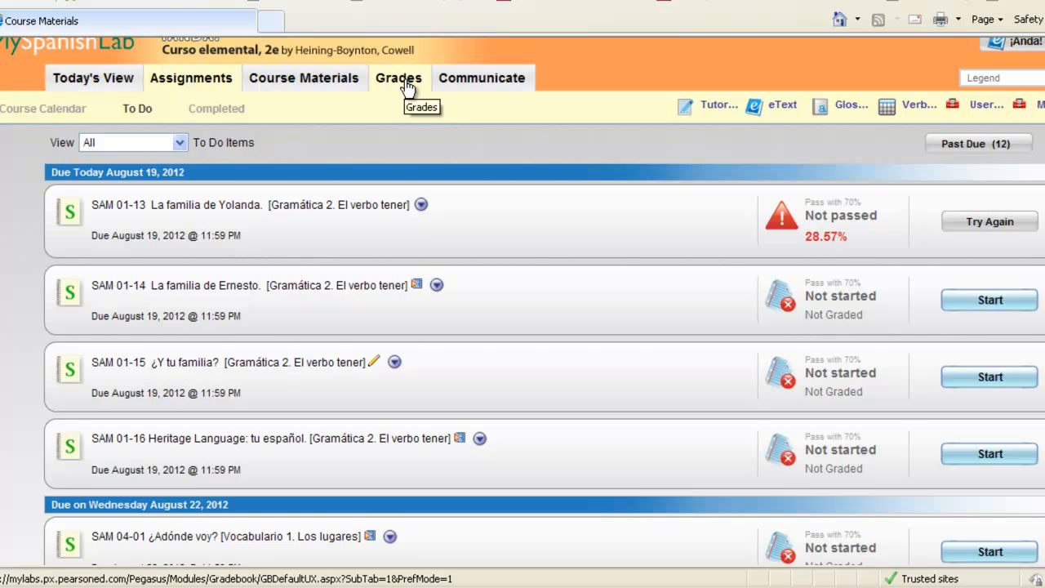
{"action": "mouse_move", "coordinate": [814, 255]}
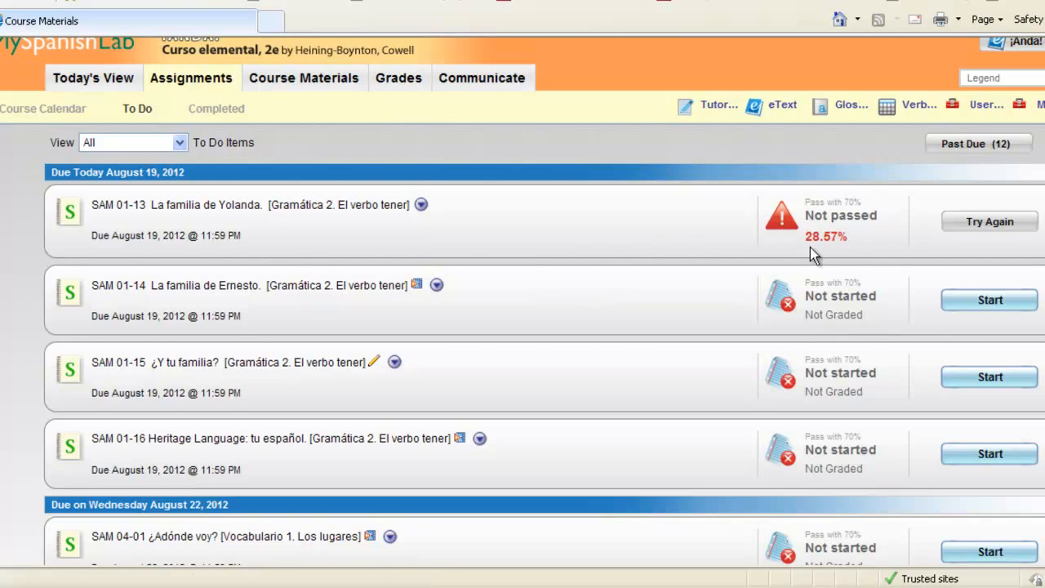
{"action": "mouse_move", "coordinate": [999, 251]}
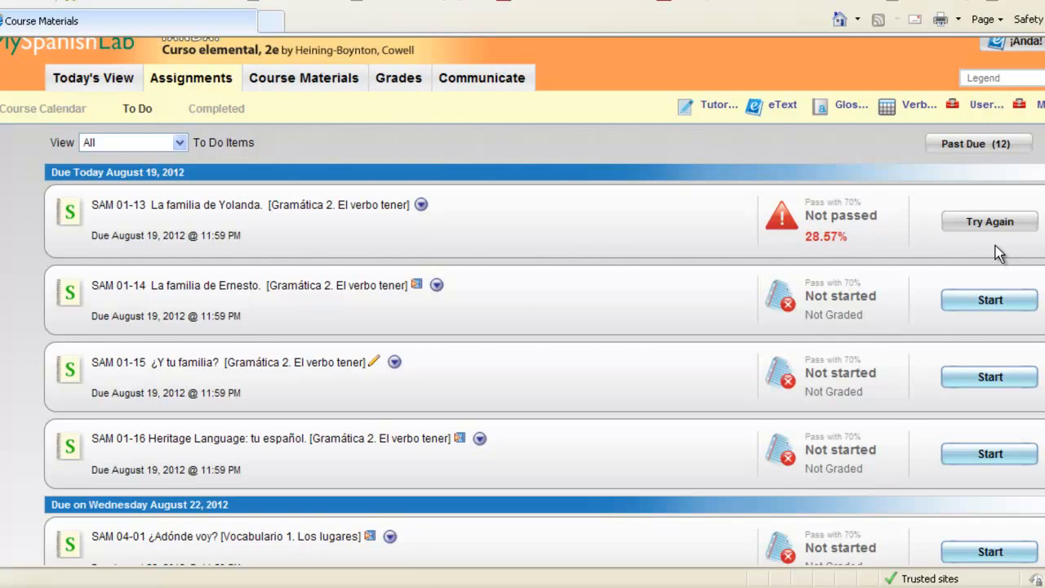
{"action": "mouse_move", "coordinate": [884, 230]}
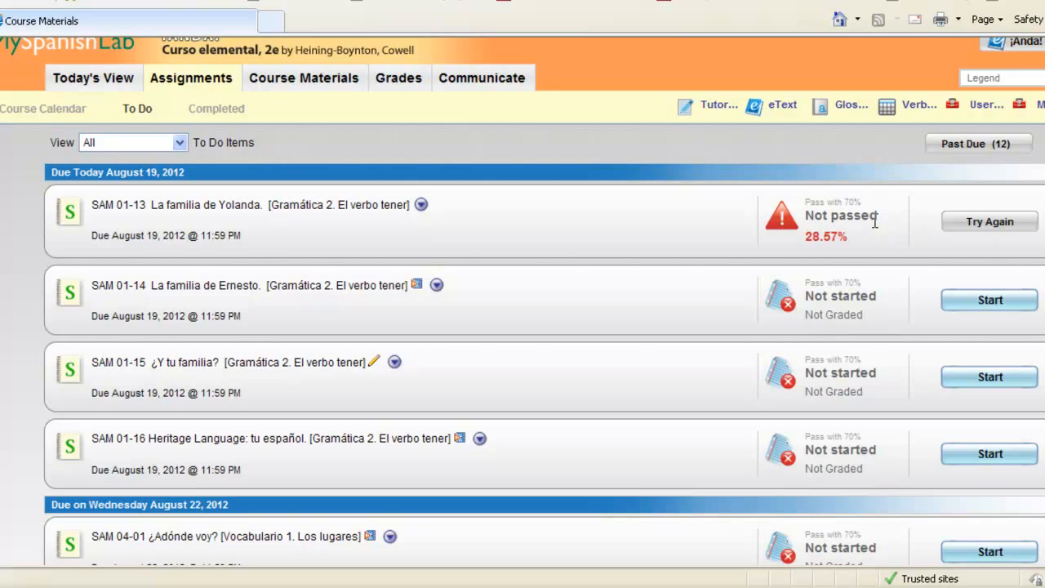
{"action": "mouse_move", "coordinate": [990, 222]}
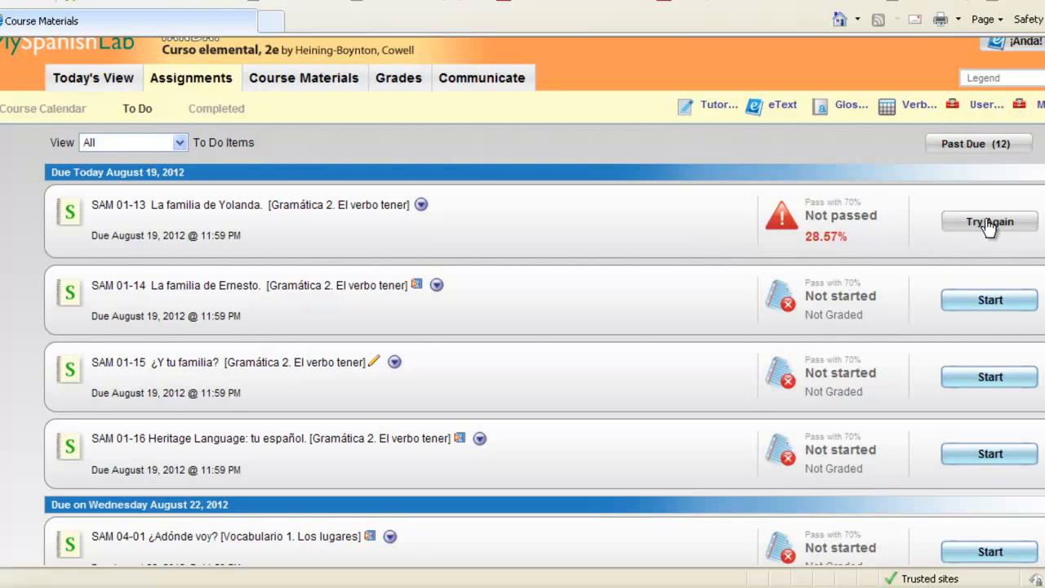
{"action": "mouse_move", "coordinate": [873, 238]}
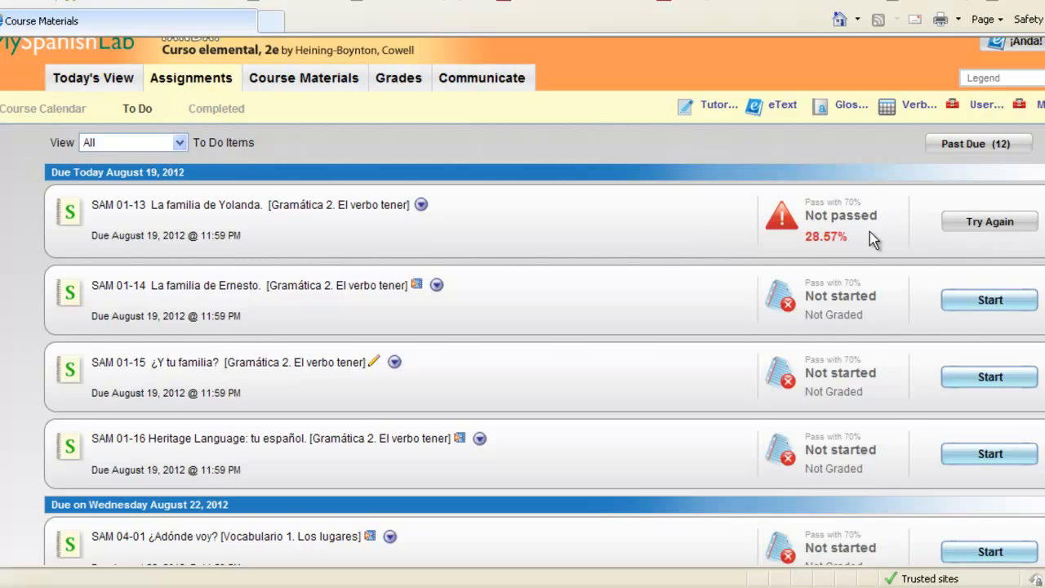
{"action": "mouse_move", "coordinate": [325, 225]}
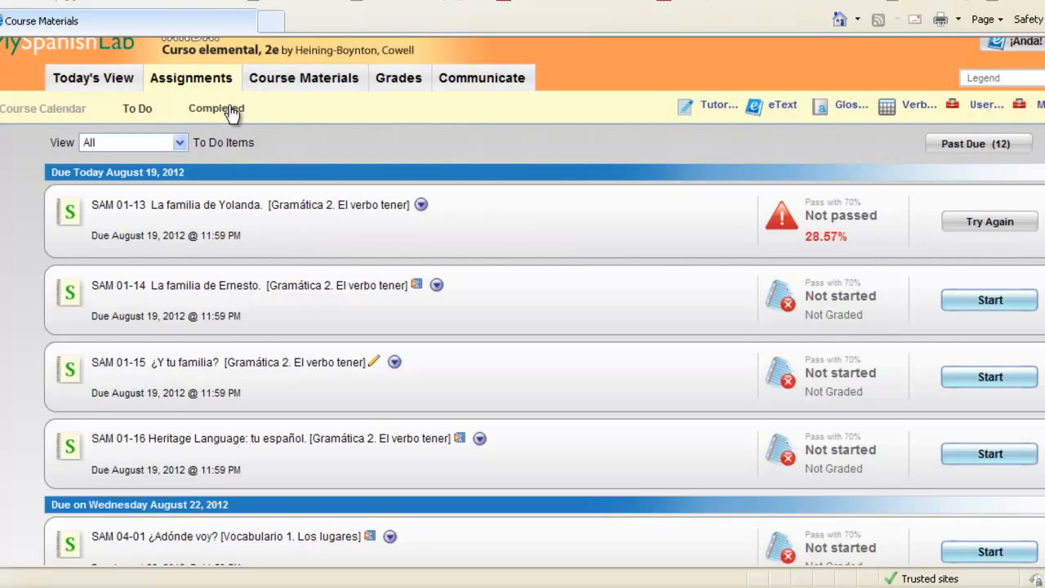
{"action": "mouse_move", "coordinate": [358, 145]}
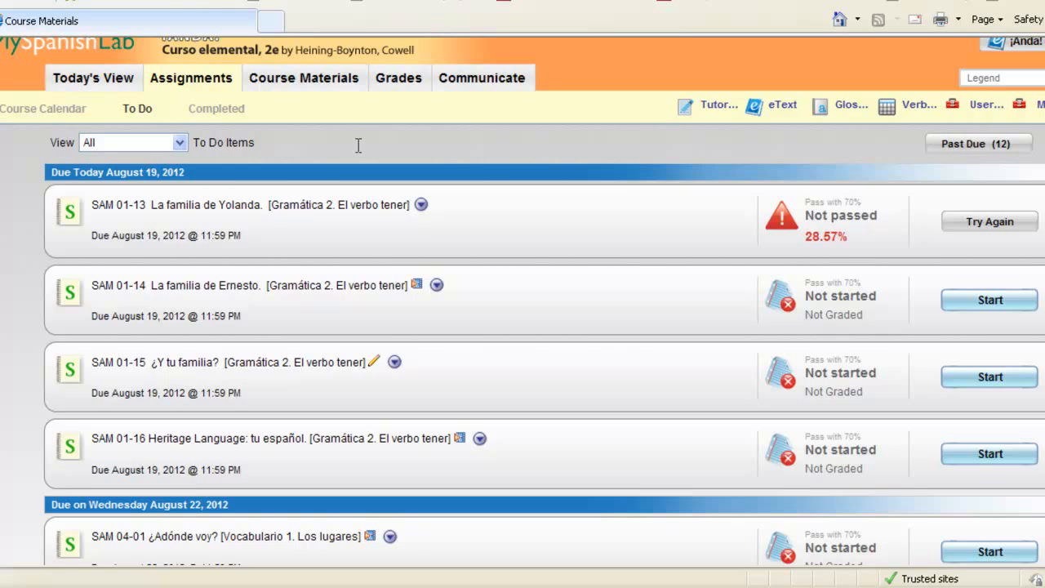
{"action": "mouse_move", "coordinate": [638, 284]}
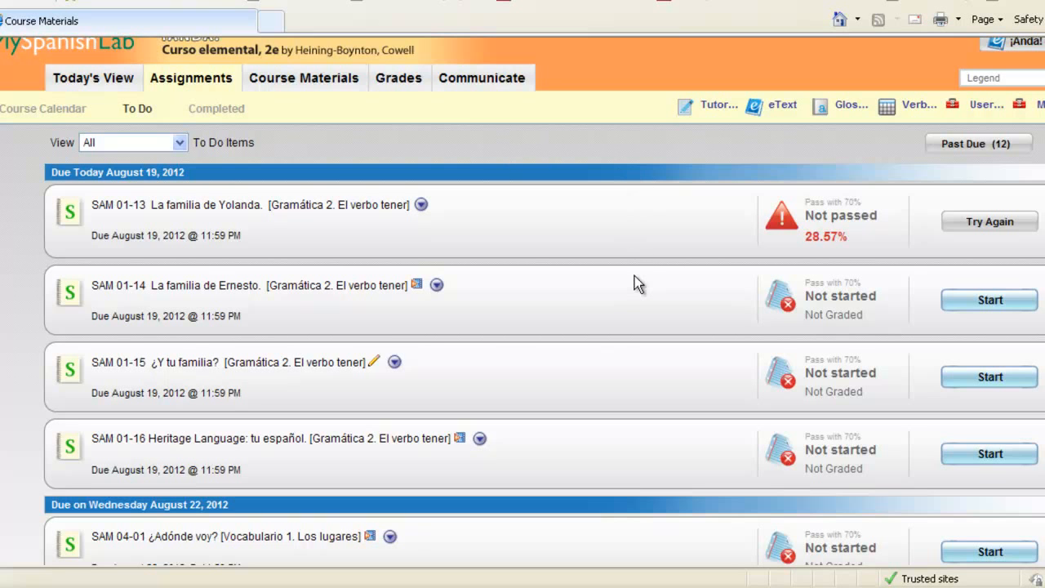
{"action": "scroll", "scroll_direction": "down", "scroll_amount": 3}
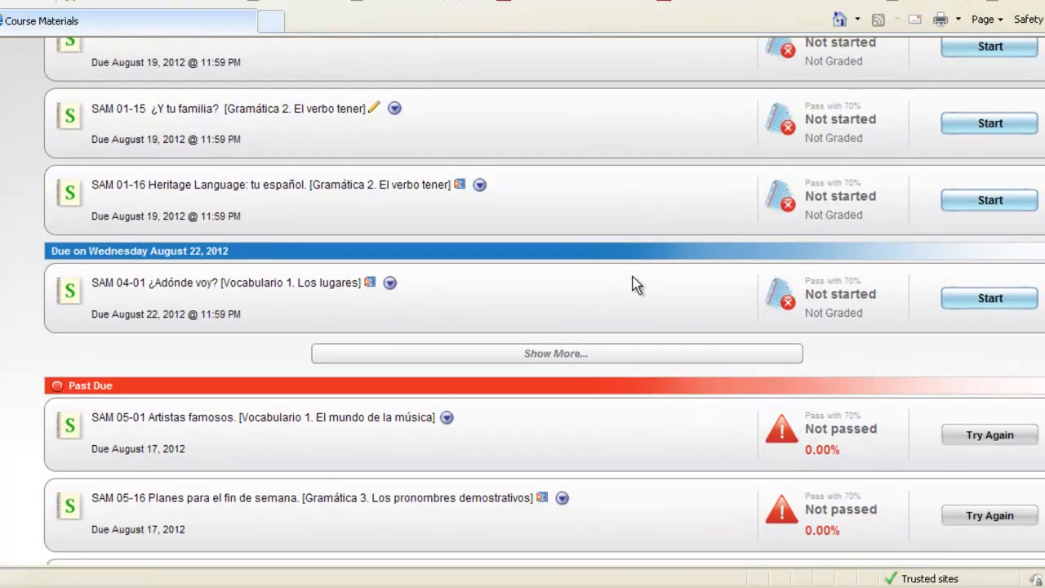
{"action": "scroll", "scroll_direction": "down", "scroll_amount": 3}
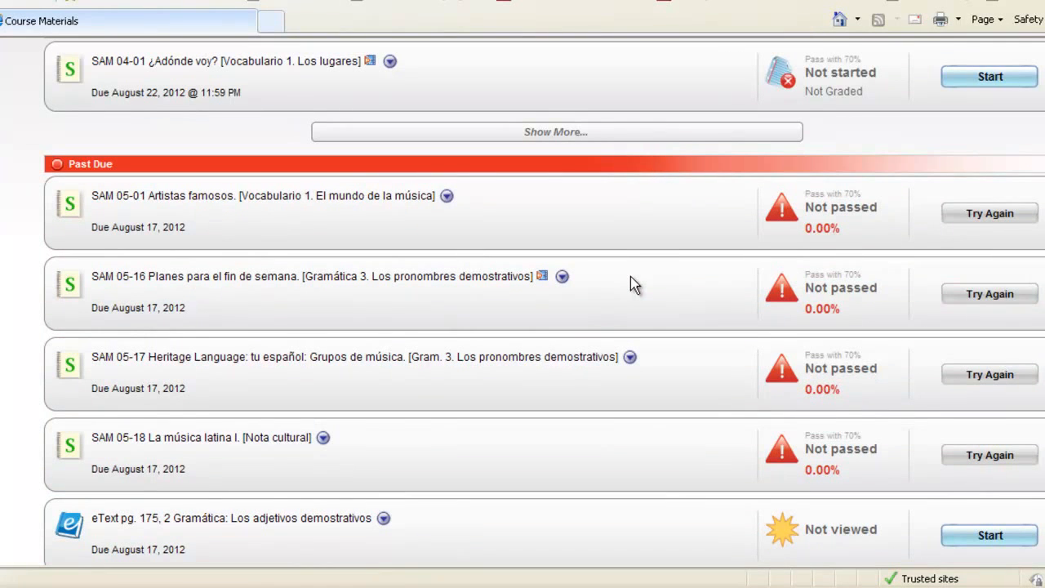
{"action": "mouse_move", "coordinate": [661, 235]}
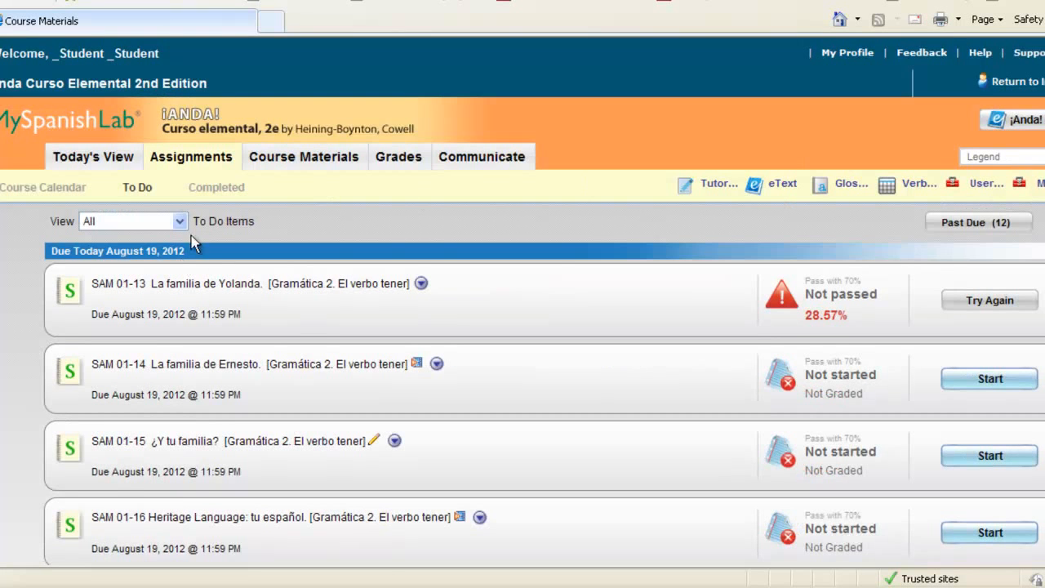
{"action": "left_click", "coordinate": [132, 222]}
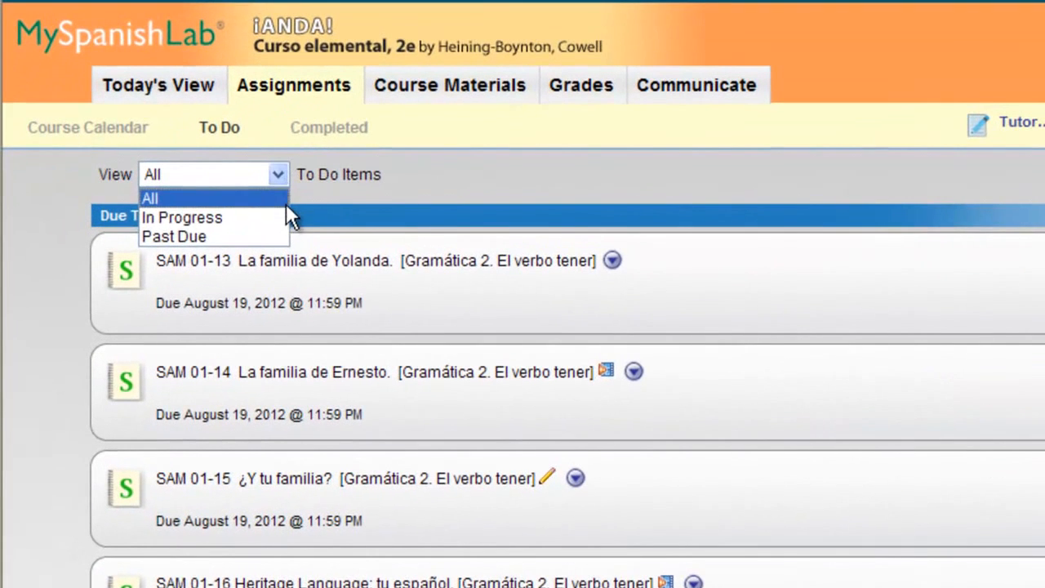
{"action": "mouse_move", "coordinate": [182, 217]}
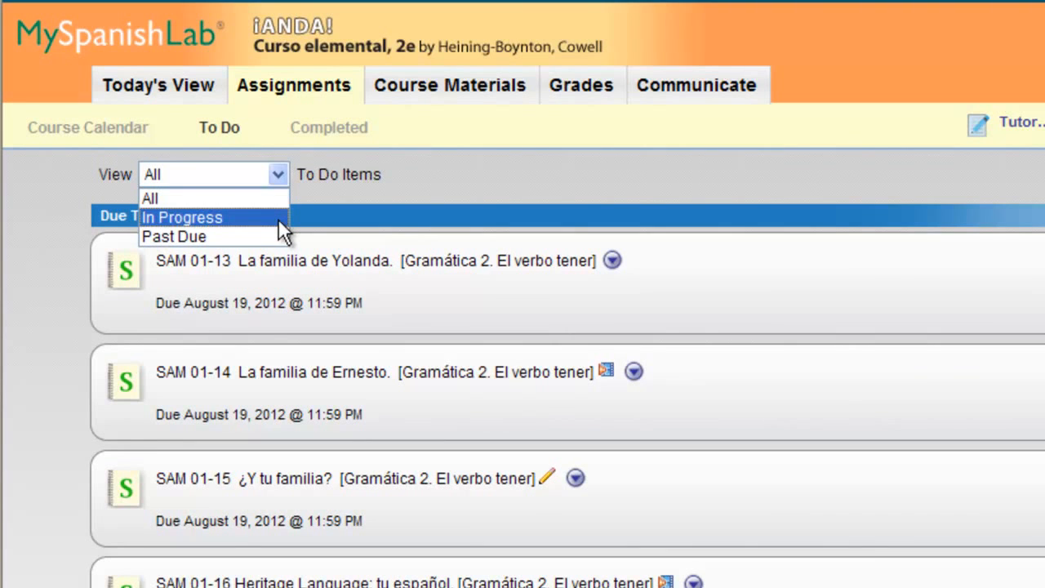
{"action": "mouse_move", "coordinate": [284, 232]}
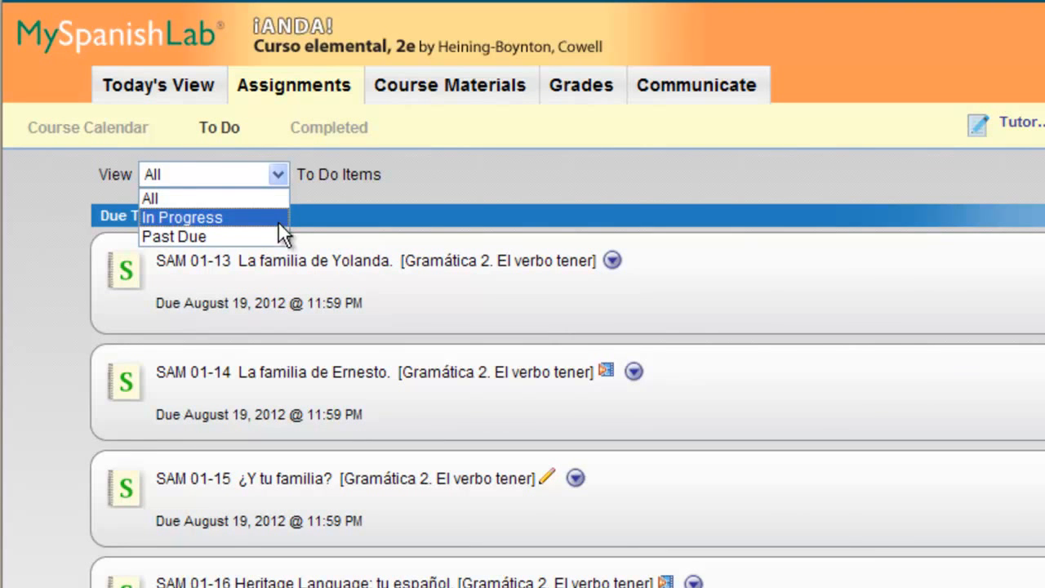
{"action": "mouse_move", "coordinate": [173, 235]}
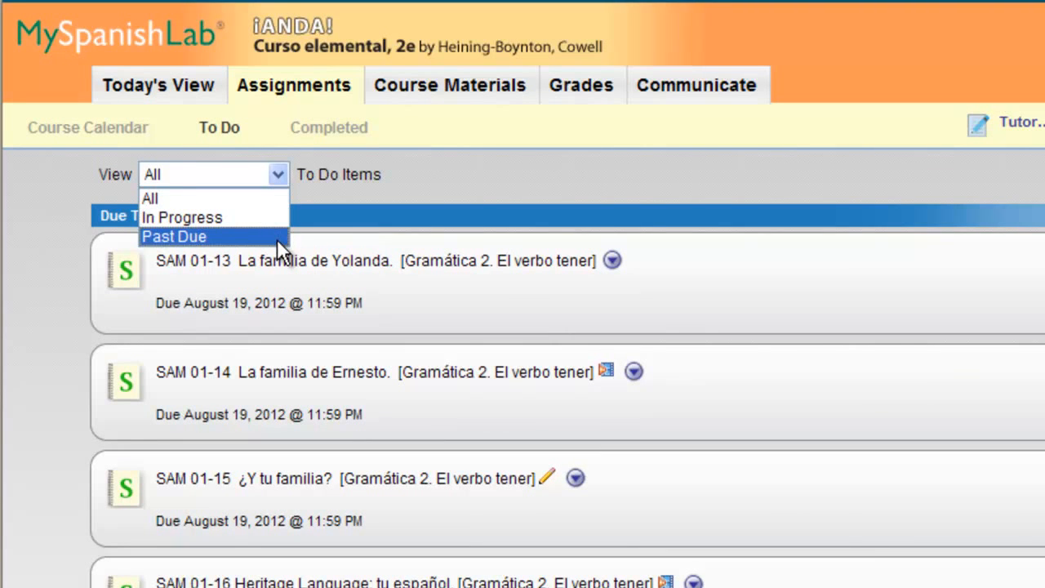
{"action": "mouse_move", "coordinate": [367, 216]}
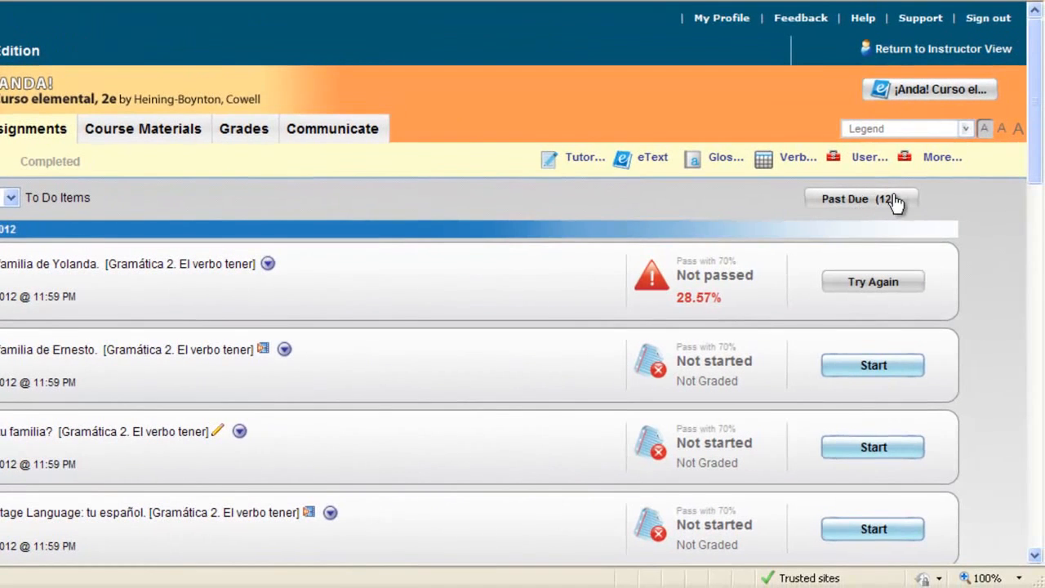
{"action": "left_click", "coordinate": [858, 200]}
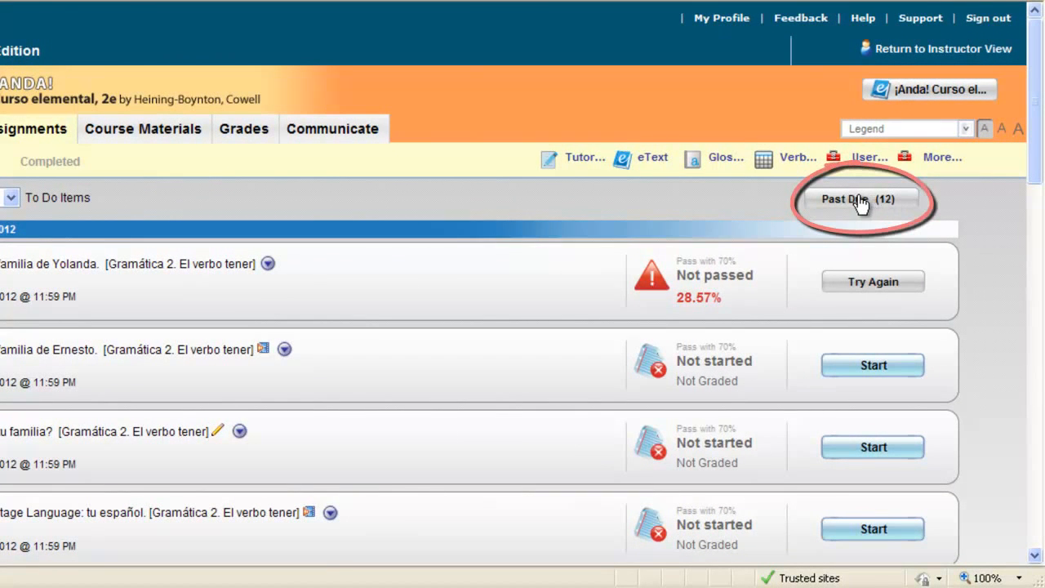
{"action": "left_click", "coordinate": [859, 199]}
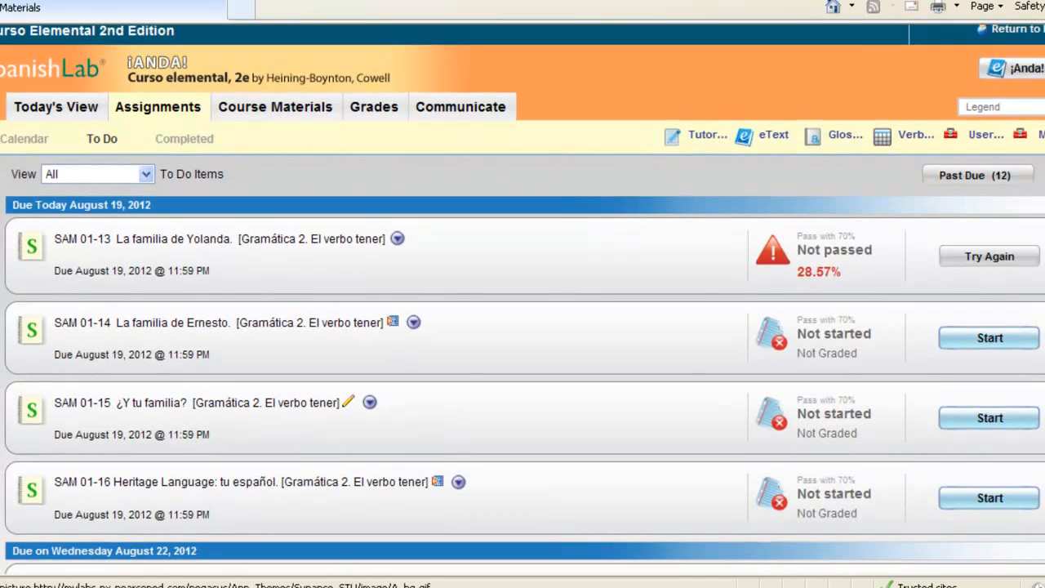
{"action": "mouse_move", "coordinate": [975, 179]}
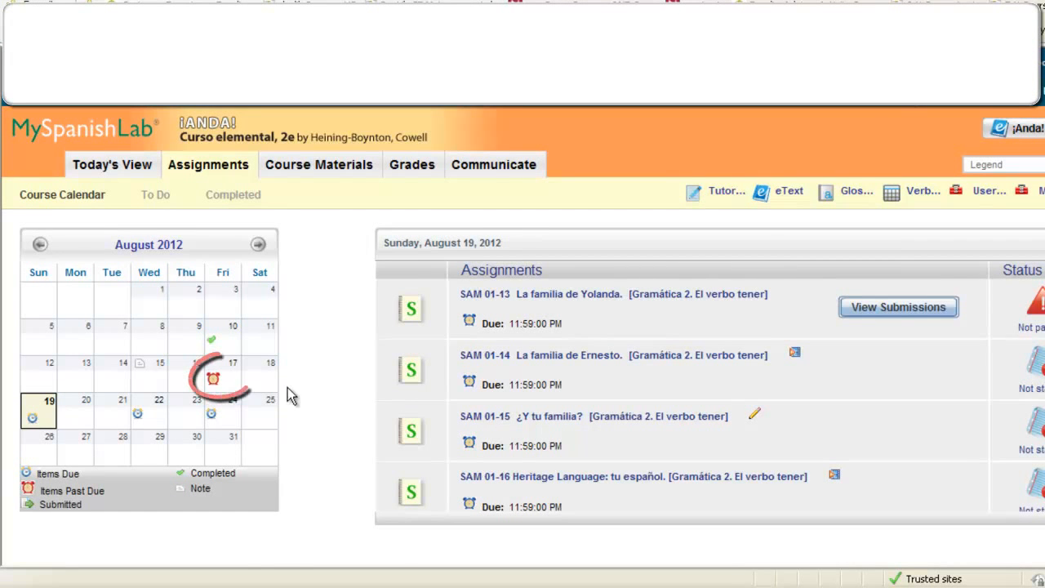
{"action": "mouse_move", "coordinate": [215, 379]}
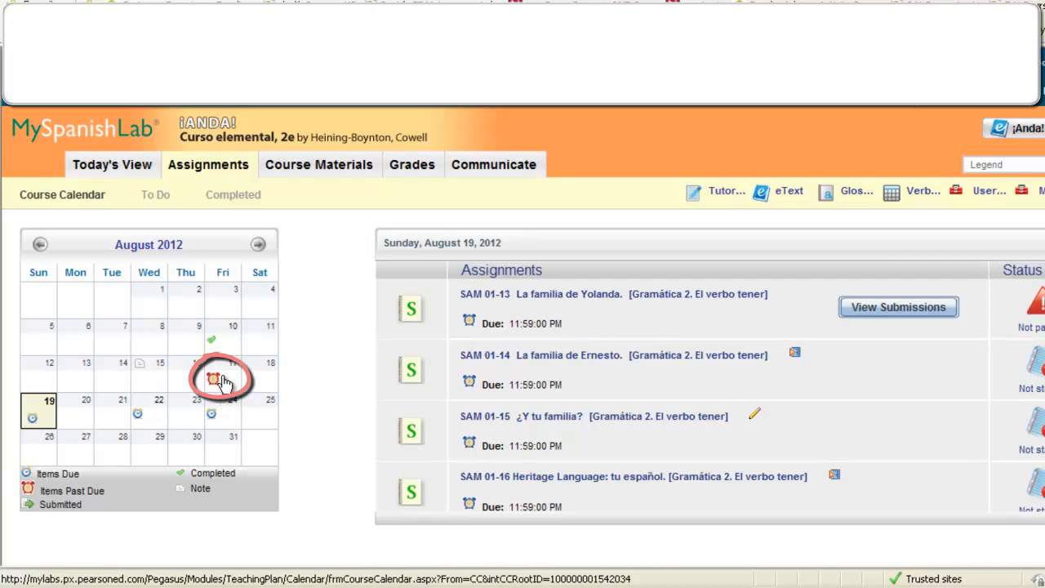
Step: Use the past-due alarm on August 17 to list that Friday's assignments
{"action": "left_click", "coordinate": [222, 372]}
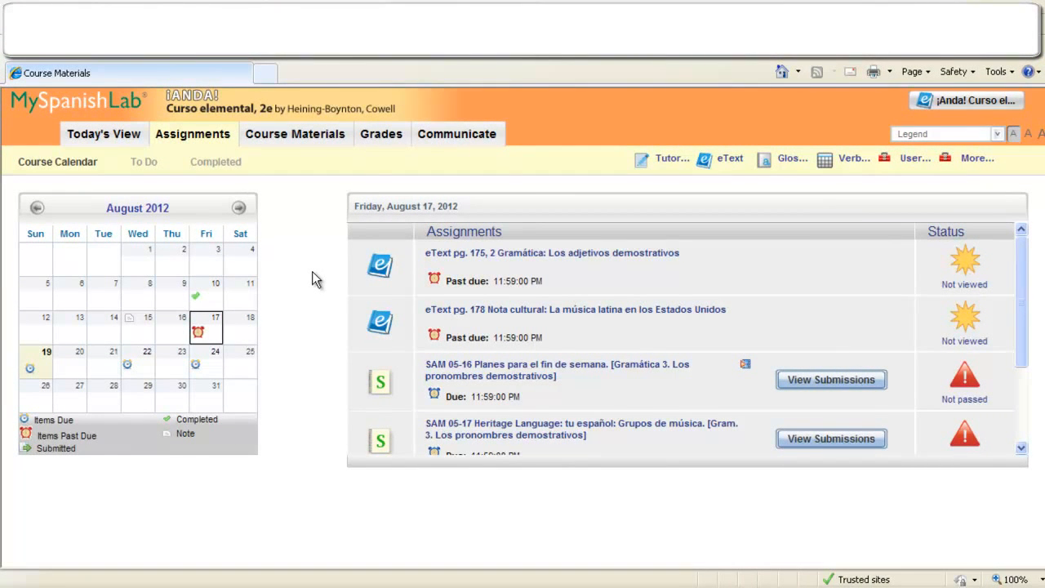
Step: Open the Completed list, which reports no items completed yet
{"action": "left_click", "coordinate": [215, 161]}
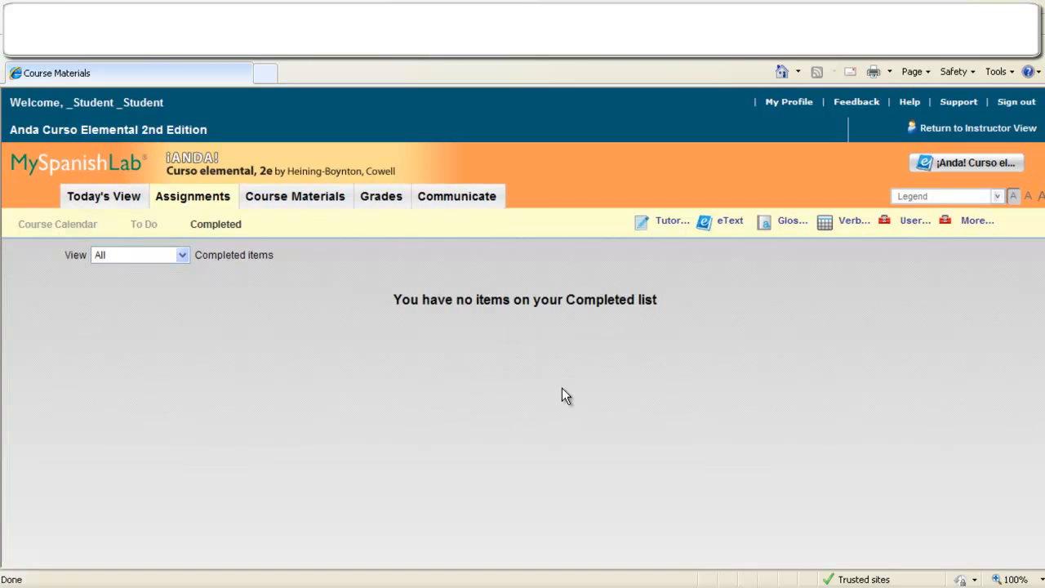
{"action": "mouse_move", "coordinate": [562, 397]}
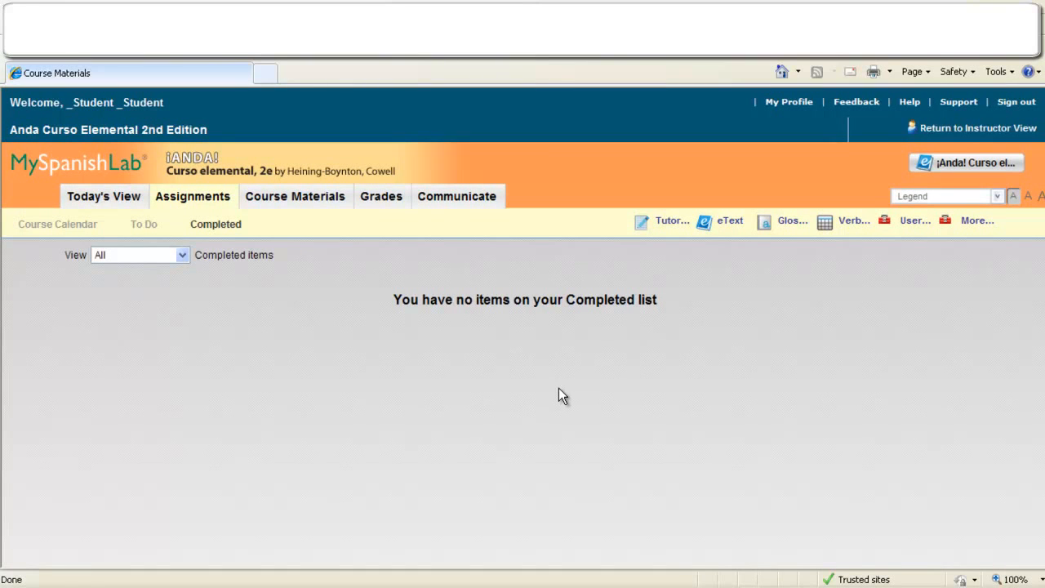
{"action": "mouse_move", "coordinate": [304, 276]}
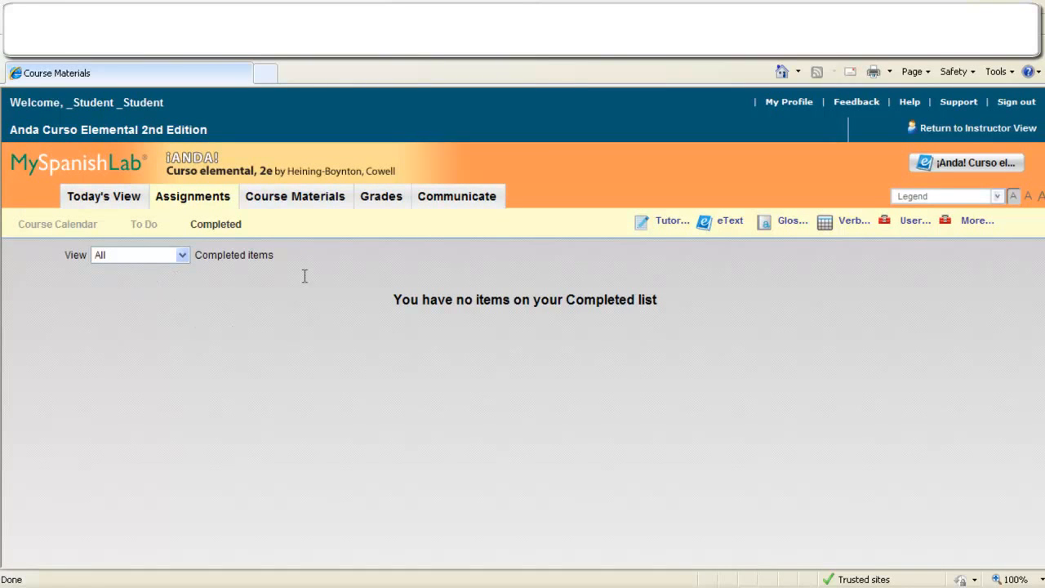
{"action": "mouse_move", "coordinate": [238, 305]}
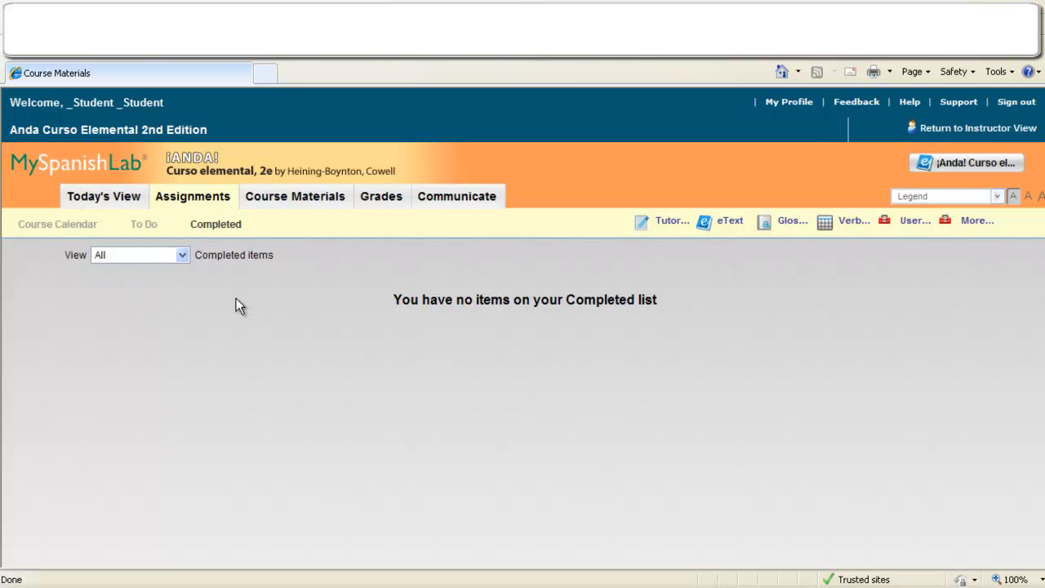